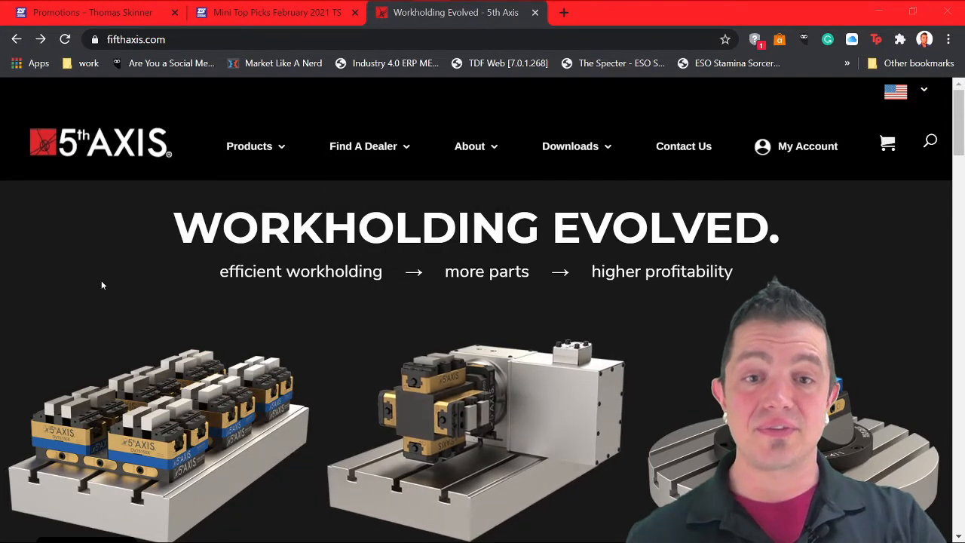
mouse_move(88, 304)
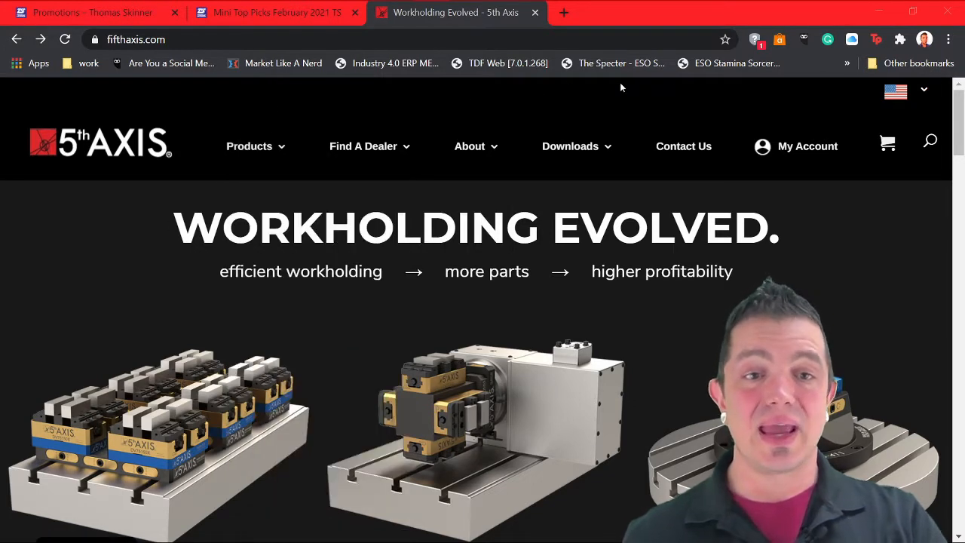
Go to the 3D Compatibility Tool from Downloads and select Haas as manufacturer
left_click(249, 146)
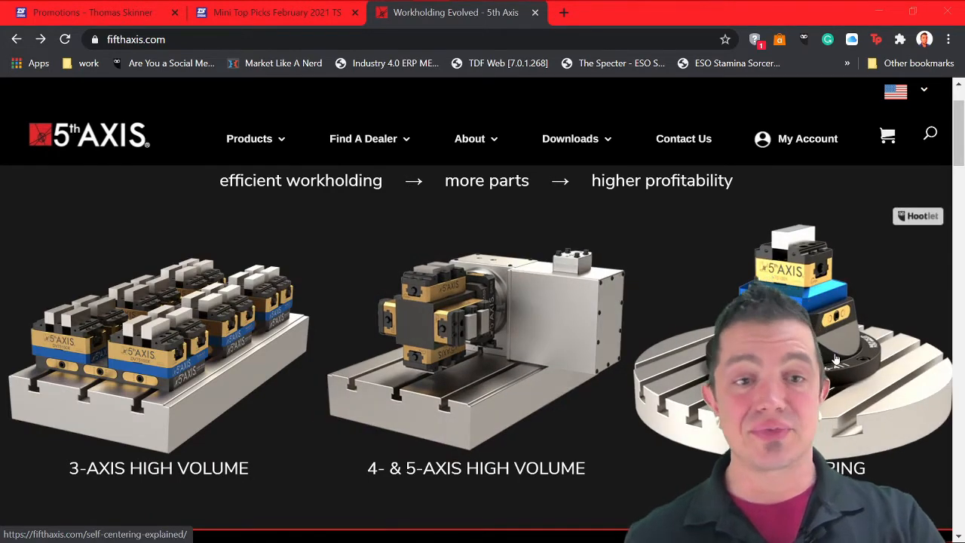
mouse_move(737, 217)
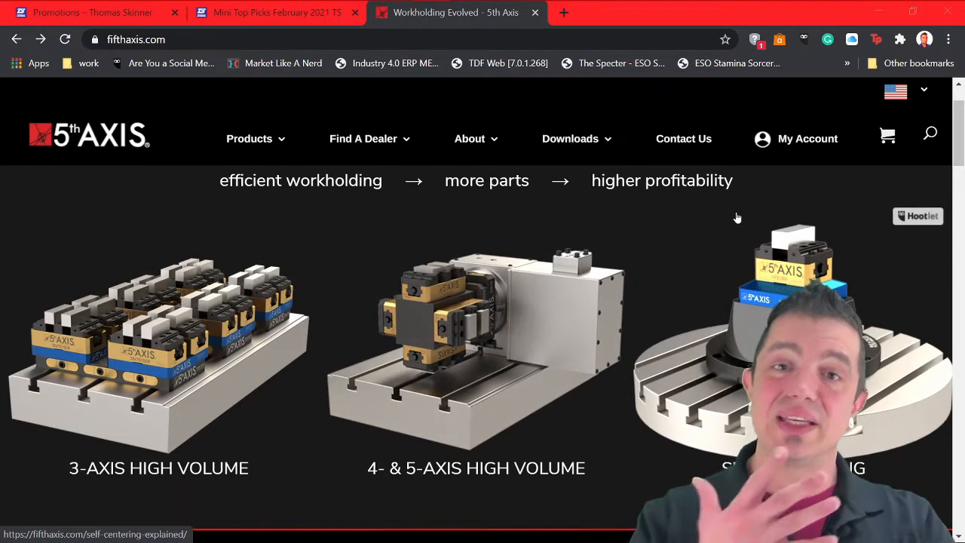
left_click(570, 139)
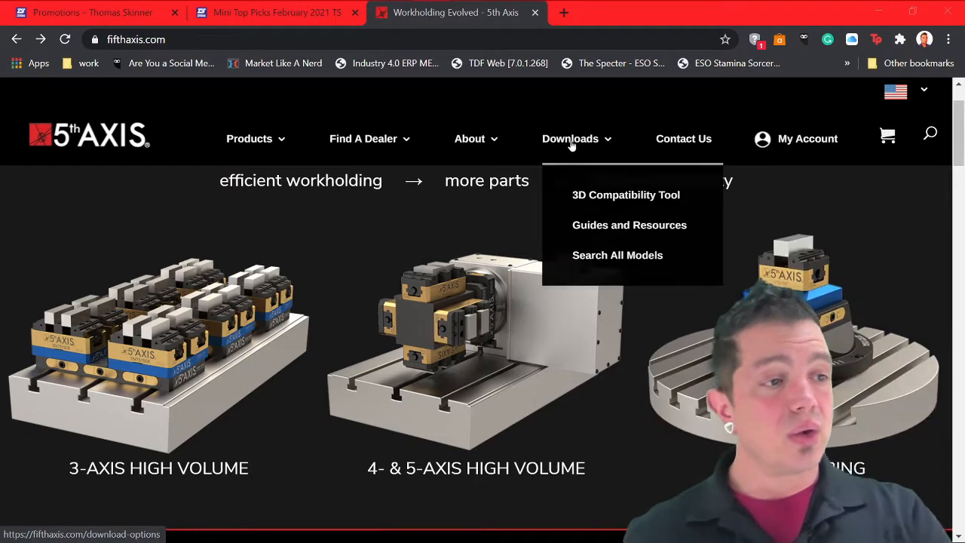
left_click(625, 195)
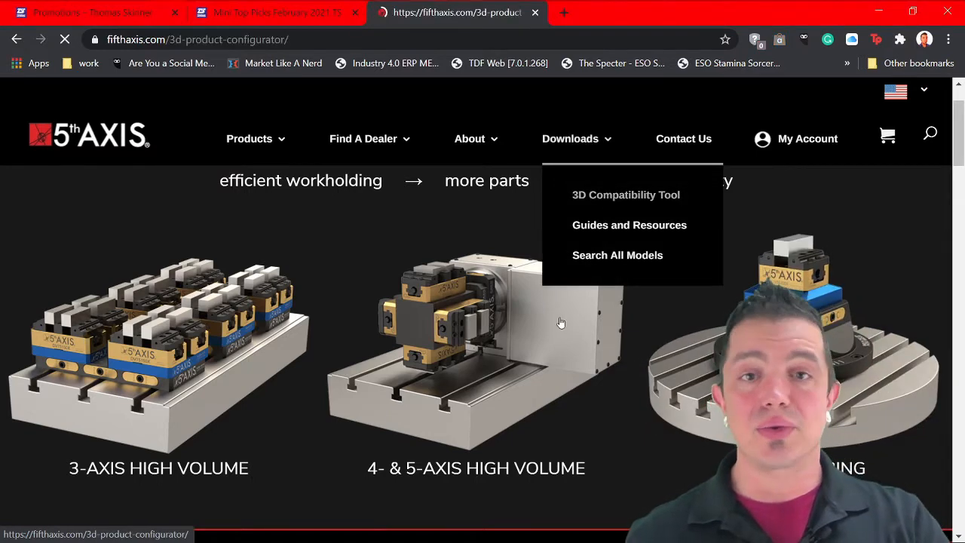
left_click(625, 194)
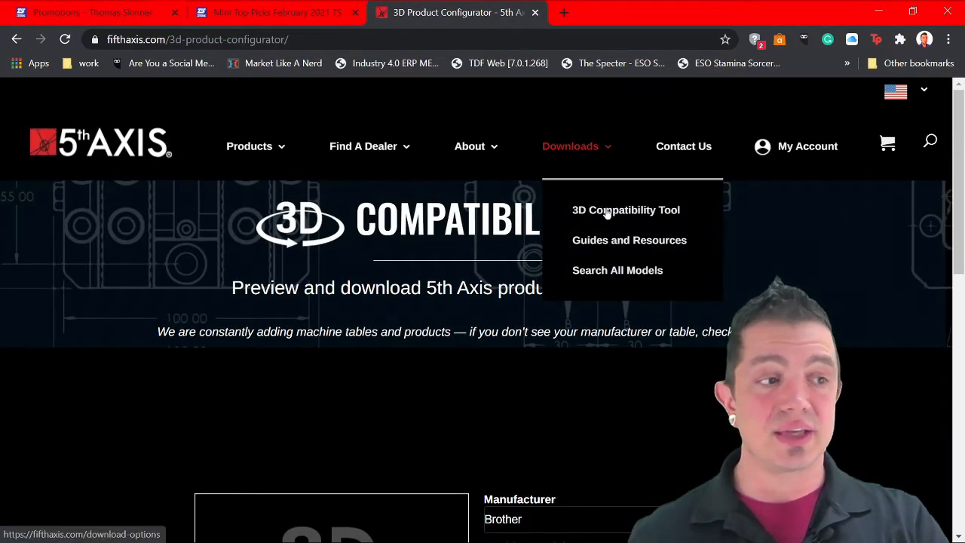
scroll("down", 3)
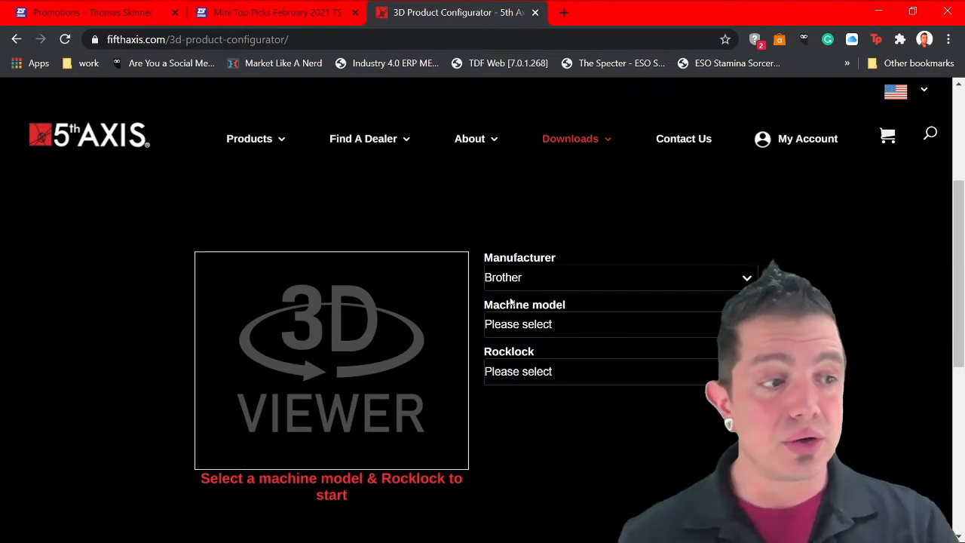
left_click(618, 278)
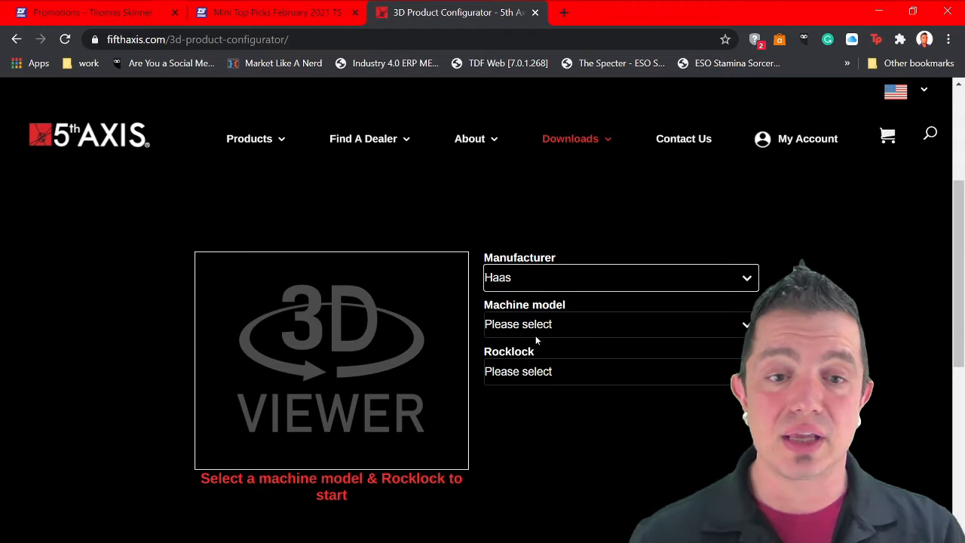
Pick VF-5SS from the Haas machine model list
left_click(618, 324)
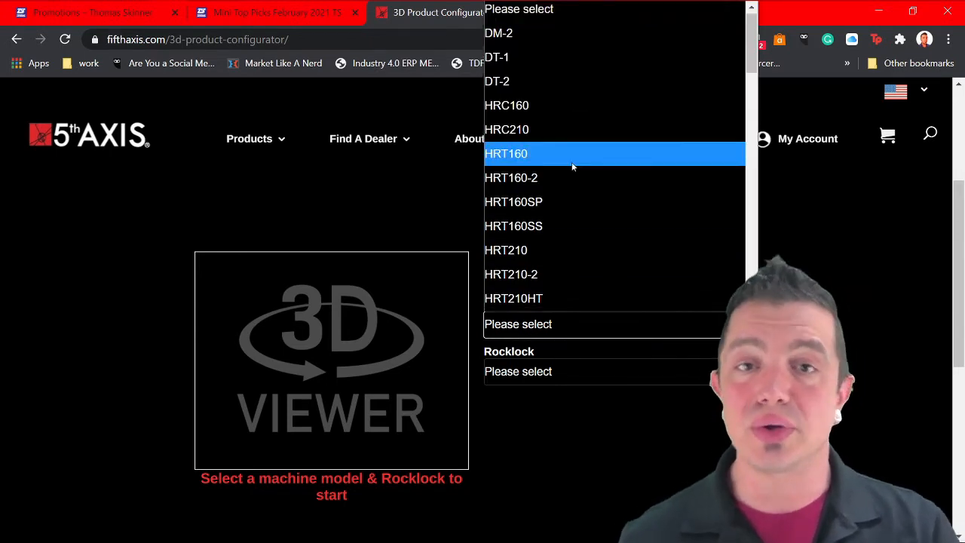
mouse_move(496, 57)
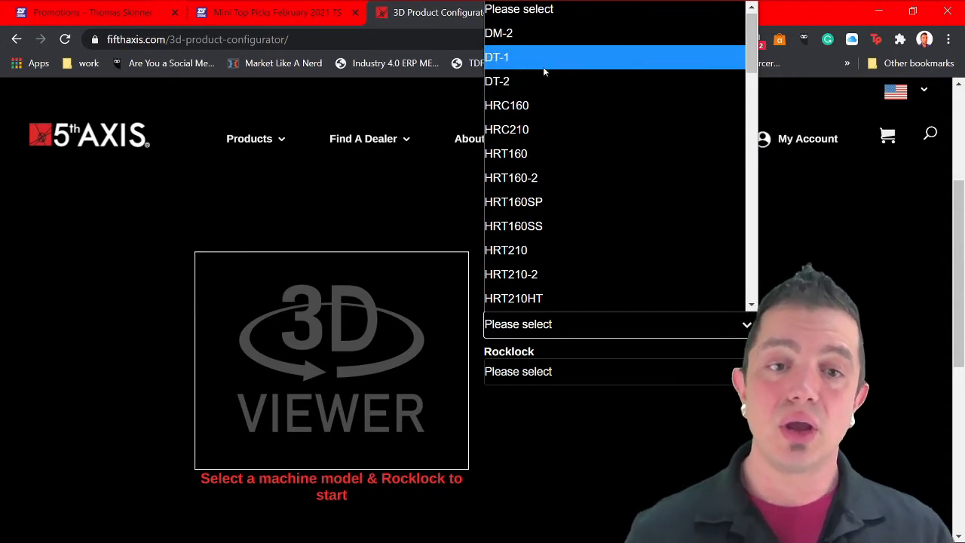
mouse_move(554, 226)
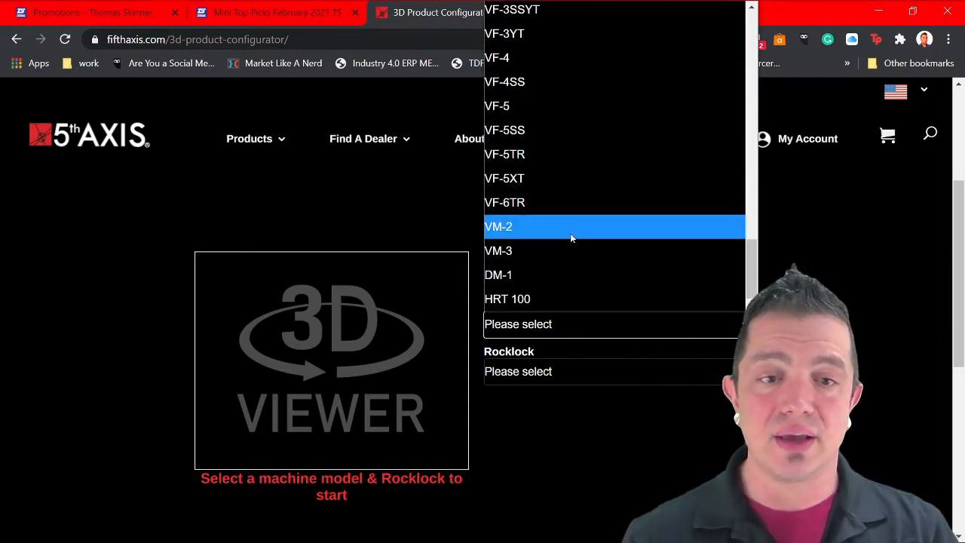
mouse_move(546, 129)
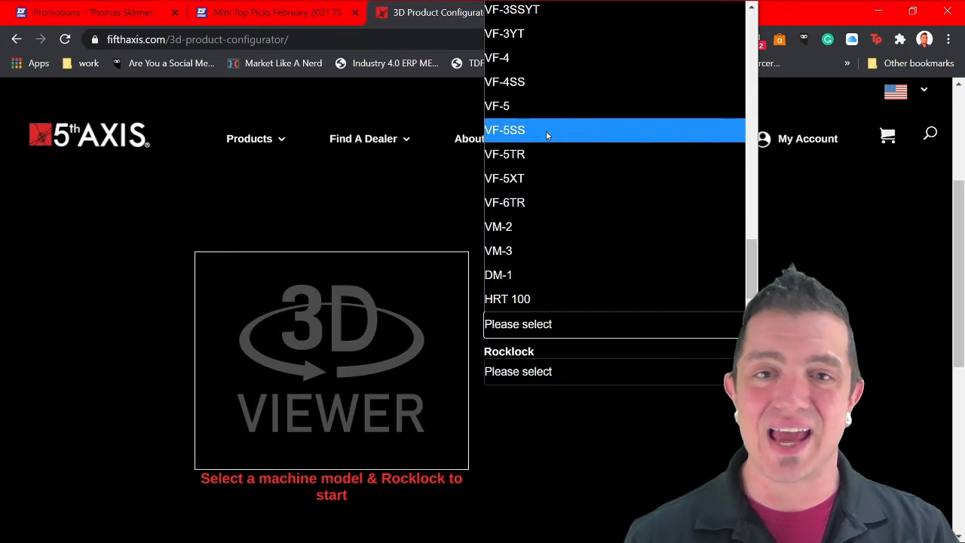
left_click(504, 130)
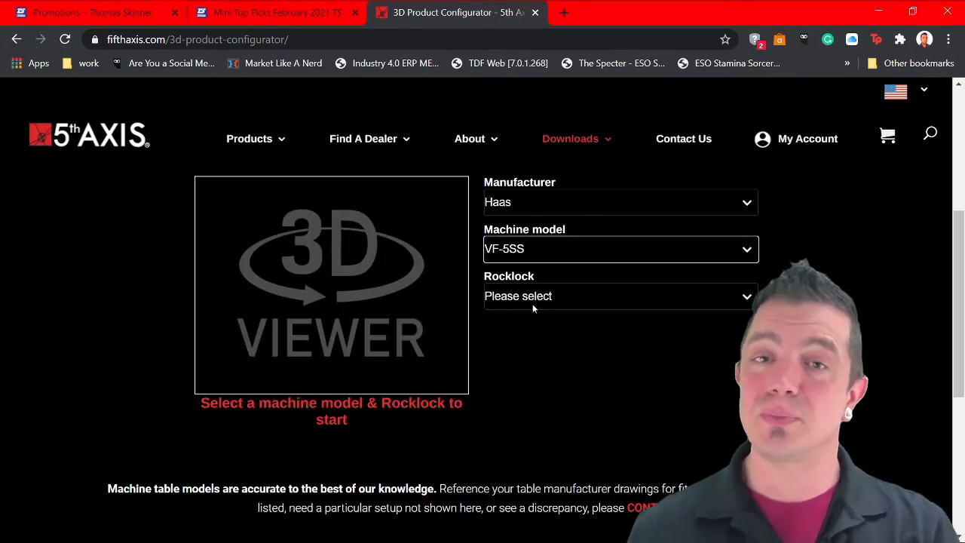
Select the RL96A-3613S2 Rocklock base and bring the compatible R96 products into view
left_click(618, 296)
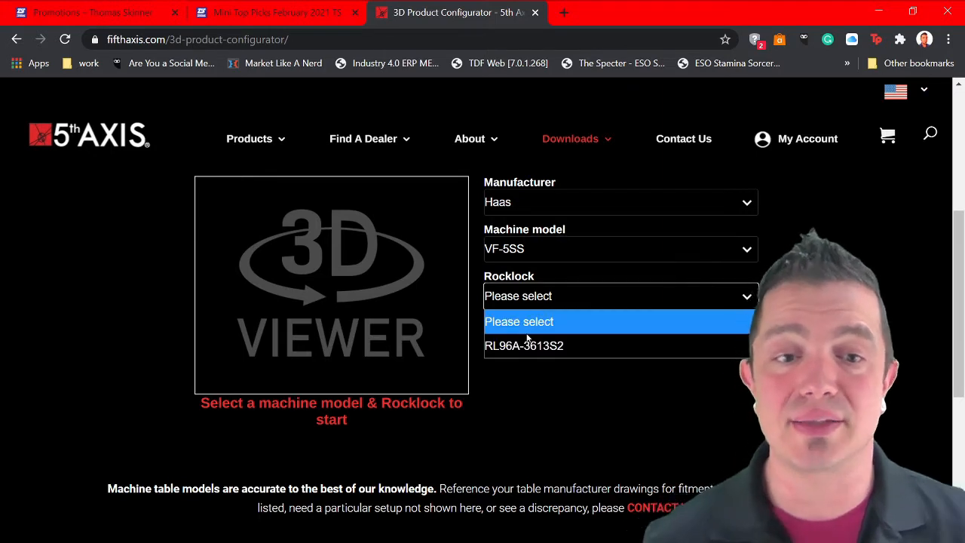
mouse_move(524, 345)
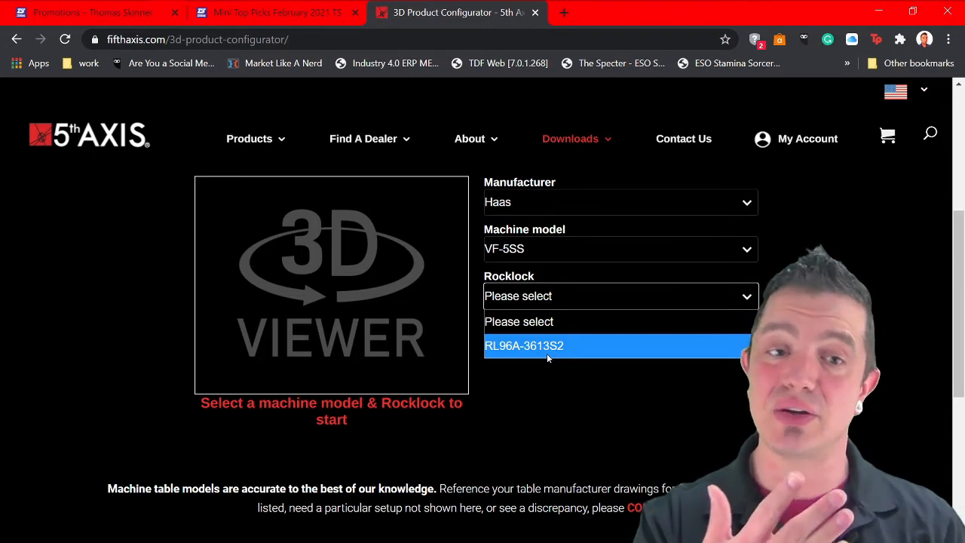
left_click(524, 345)
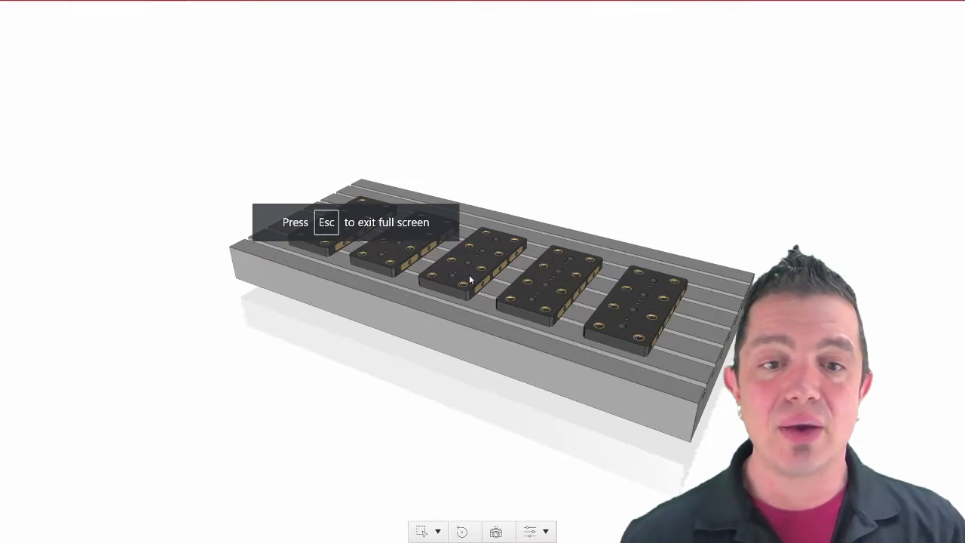
left_click_drag(471, 279, 509, 264)
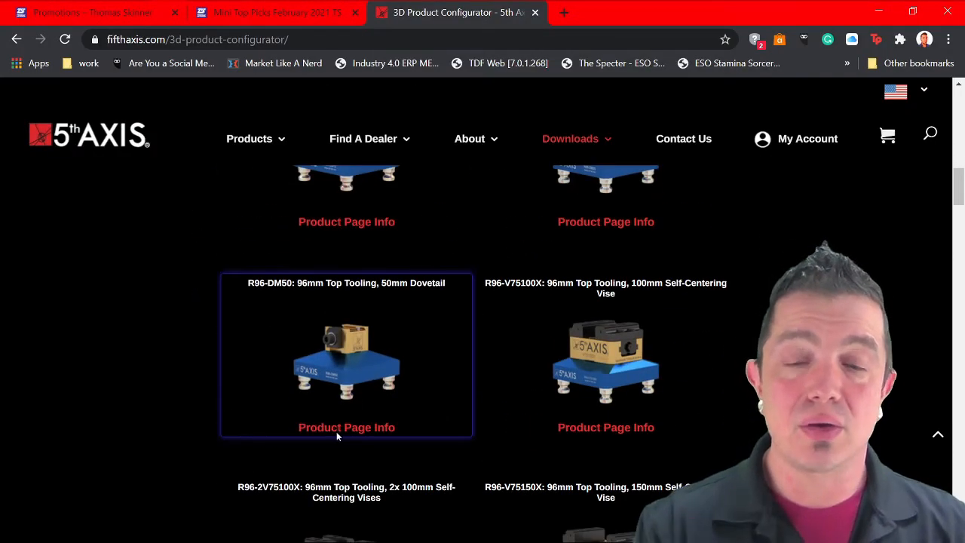
scroll("down", 3)
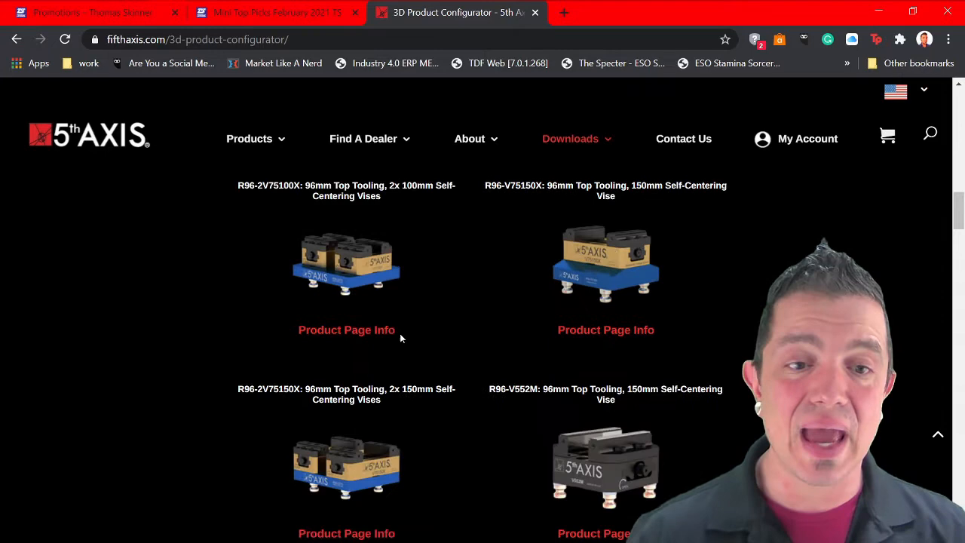
scroll("down", 3)
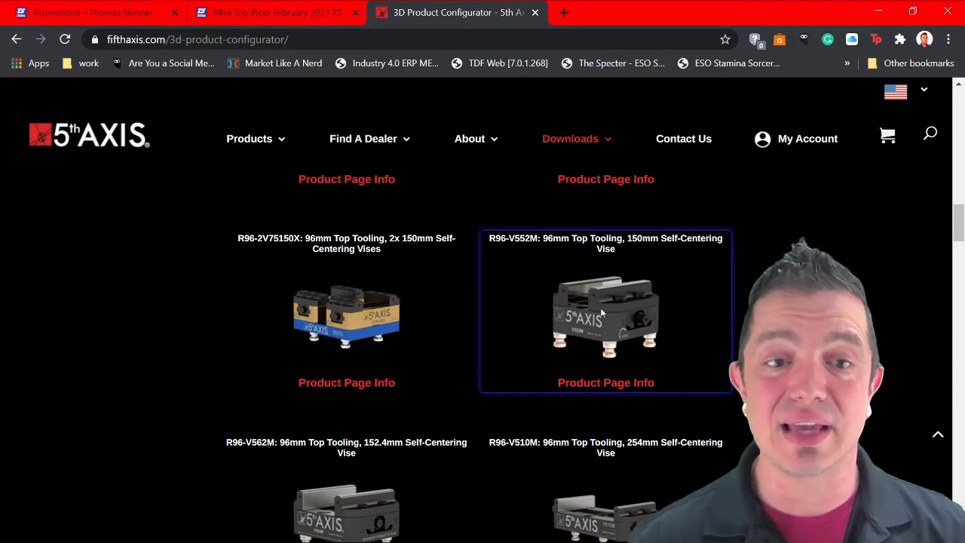
scroll("down", 3)
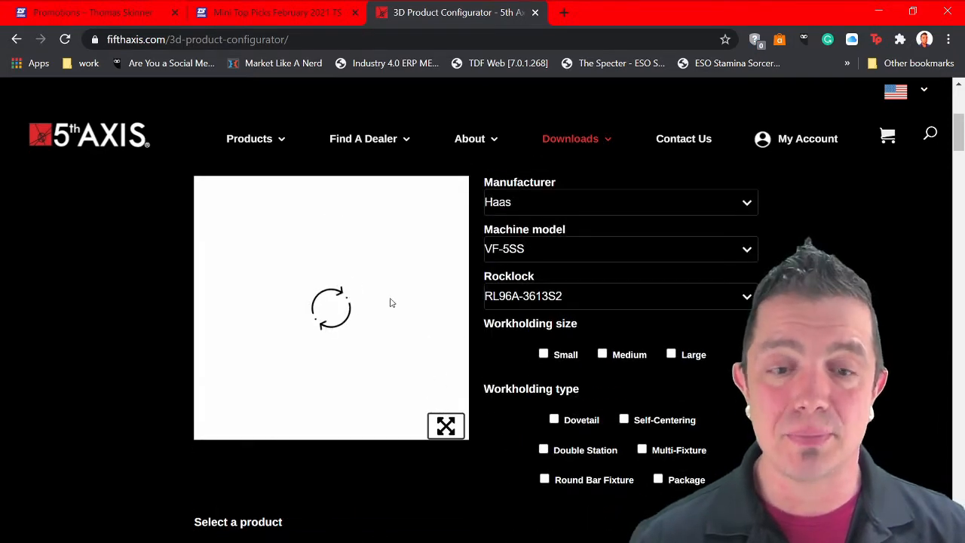
mouse_move(347, 332)
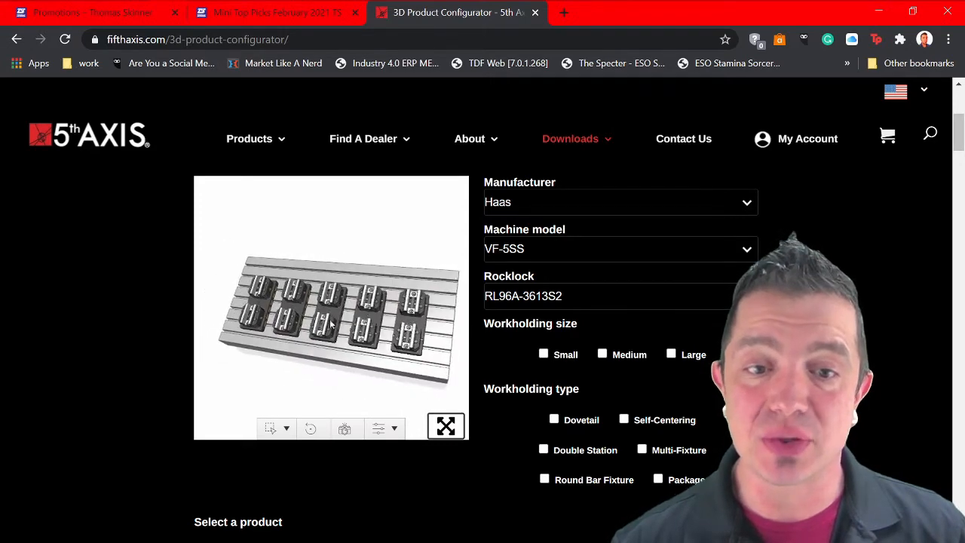
scroll("down", 3)
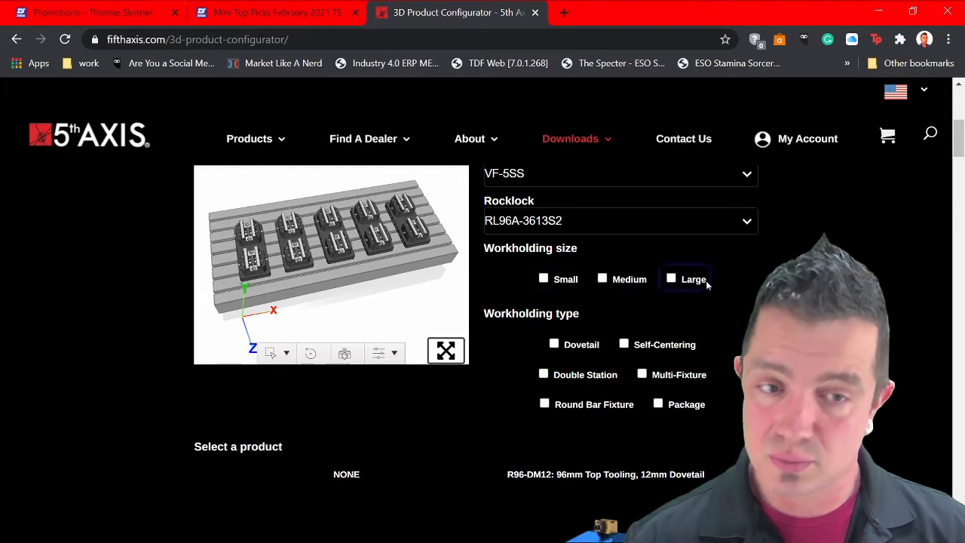
left_click(543, 279)
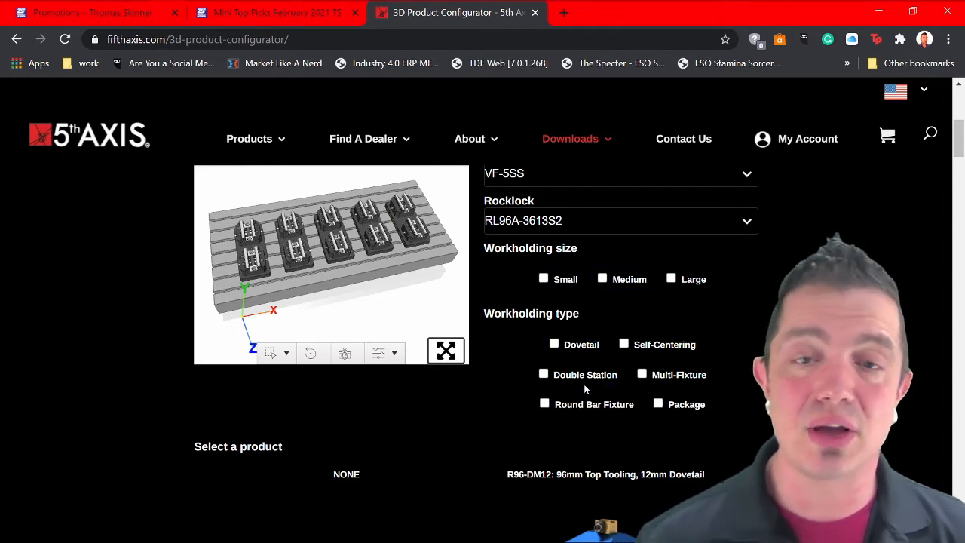
scroll("down", 3)
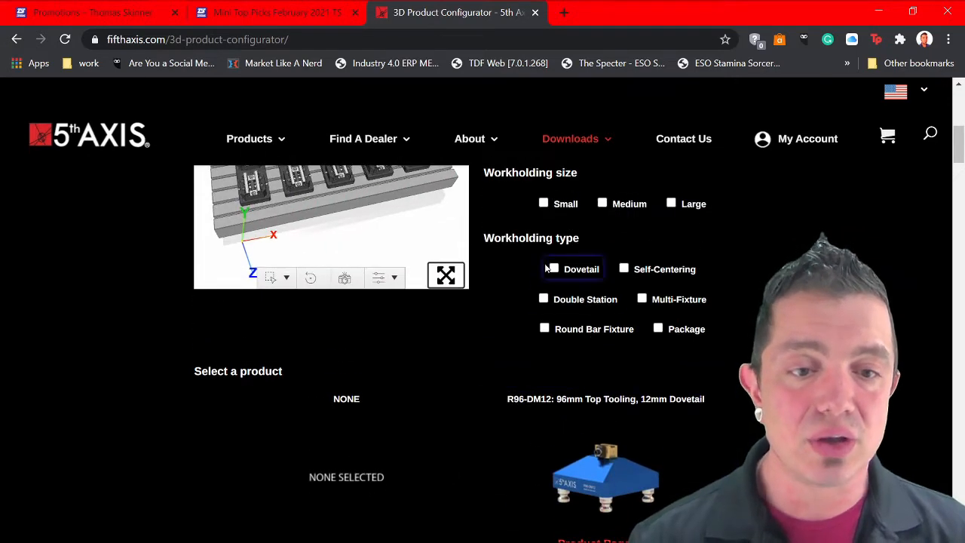
Check the Dovetail workholding type and browse the matching products down to CAD formats
left_click(543, 269)
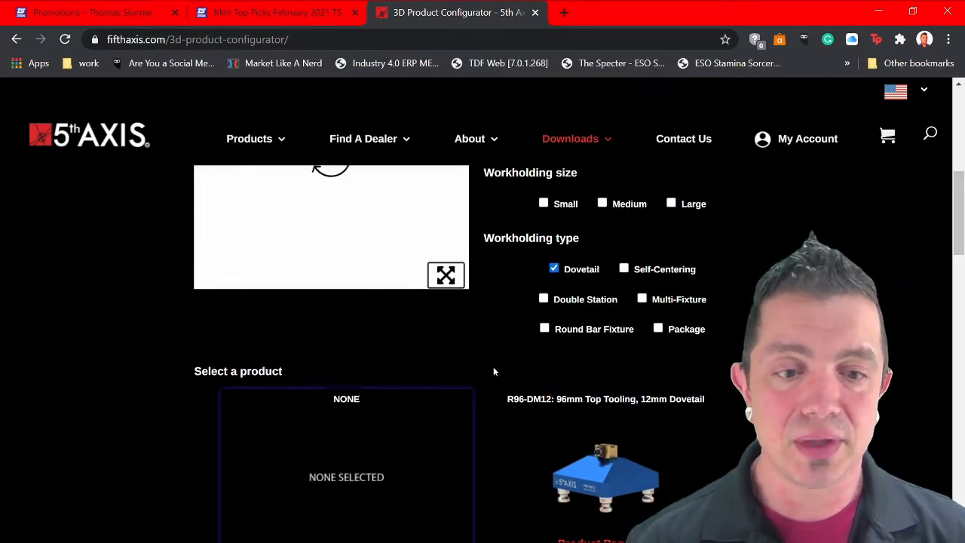
scroll("down", 3)
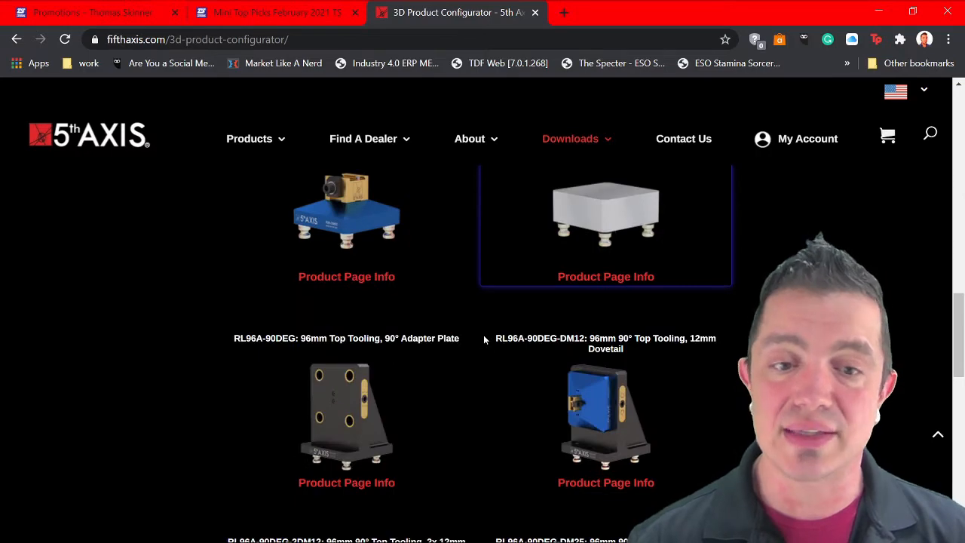
scroll("down", 3)
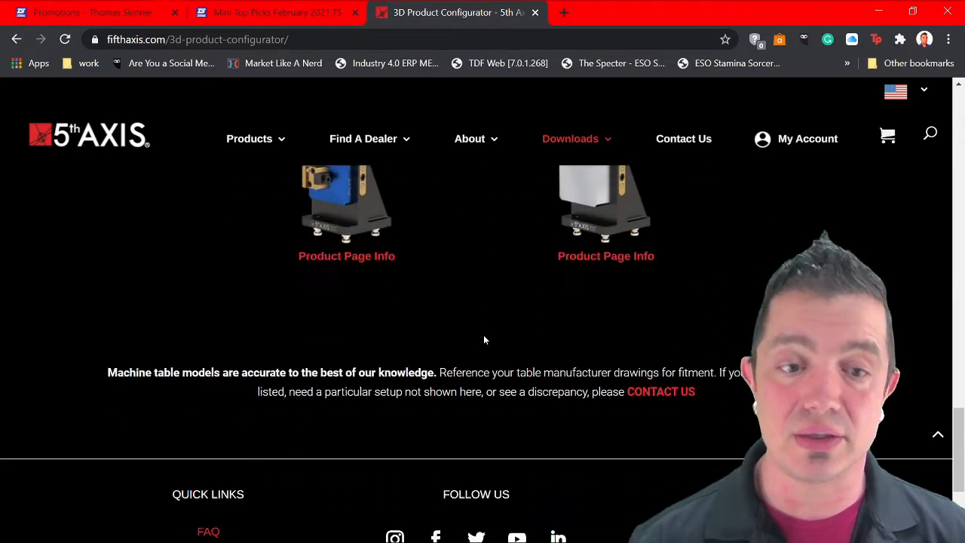
scroll("down", 3)
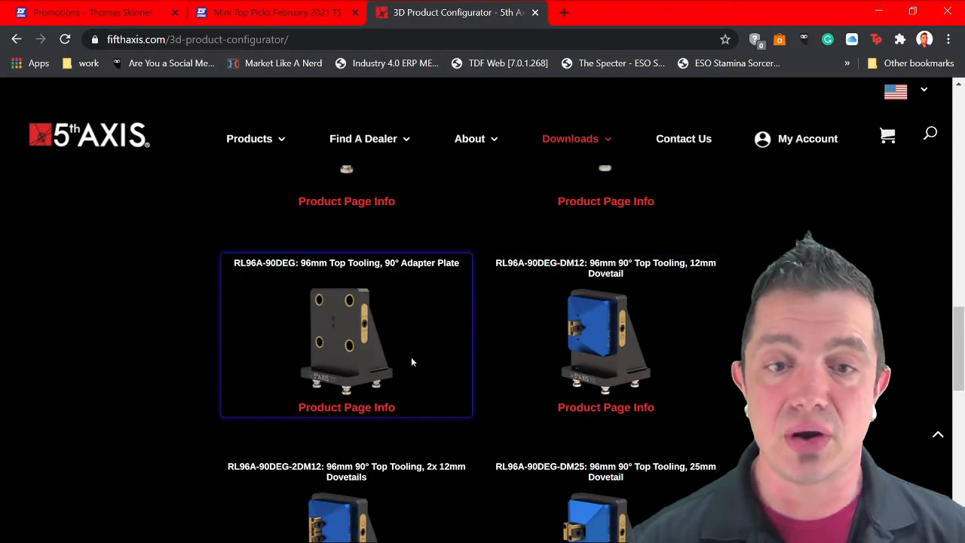
scroll("down", 3)
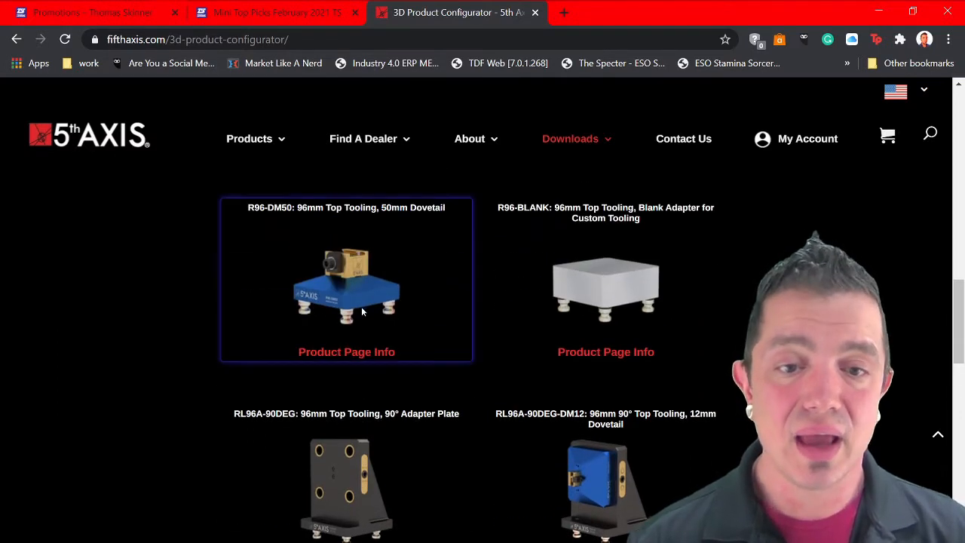
scroll("down", 3)
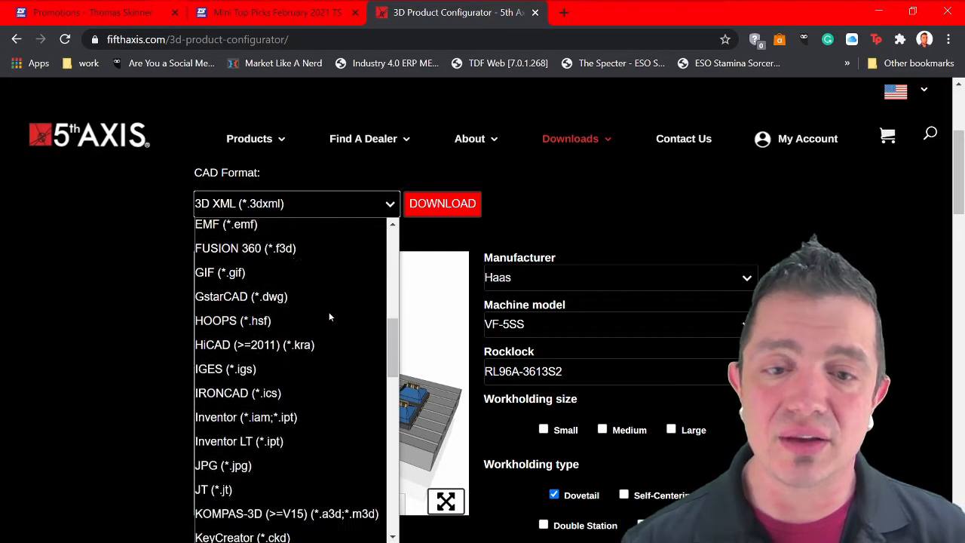
Leave 3D XML (*.3dxml) selected as the CAD export format
scroll("down", 3)
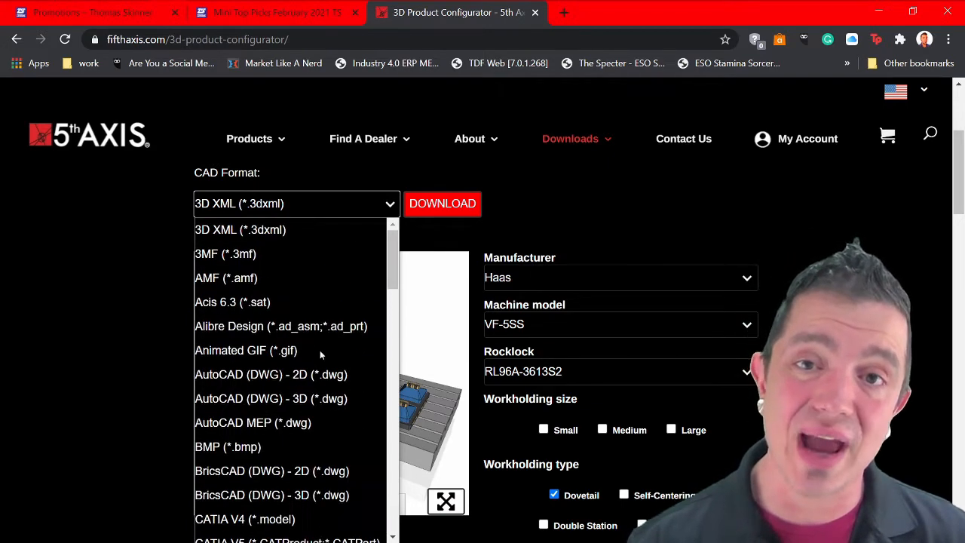
left_click(239, 229)
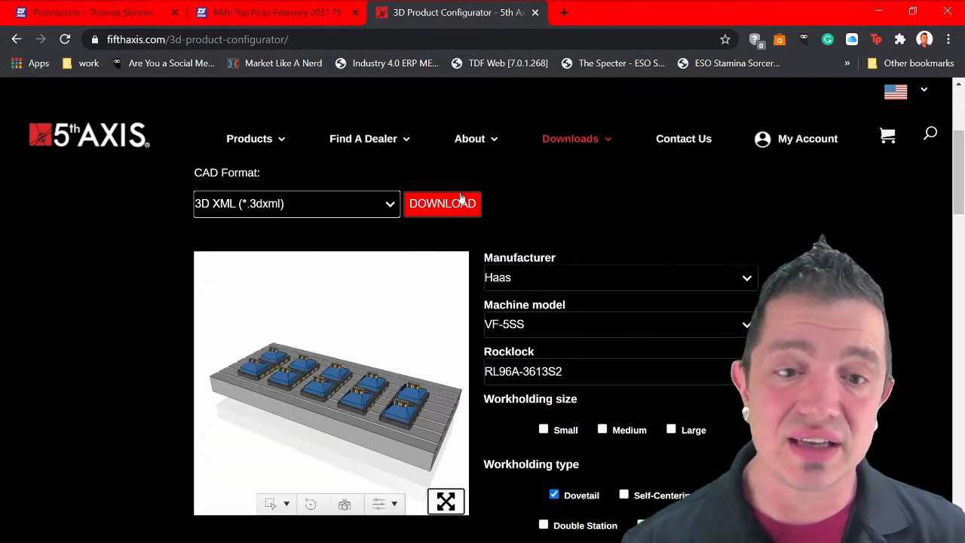
Start the 3D XML CAD download, bringing up the contact details form
left_click(443, 203)
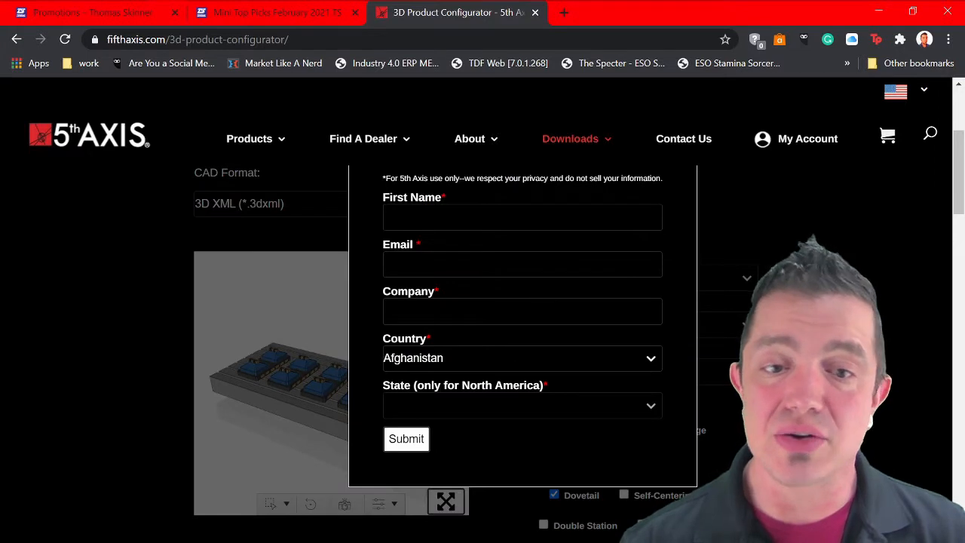
mouse_move(539, 326)
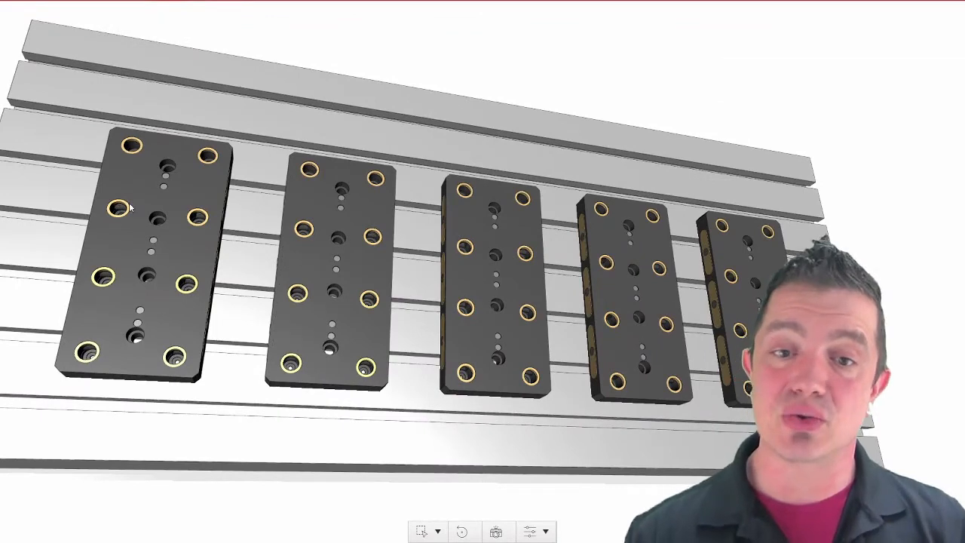
mouse_move(134, 130)
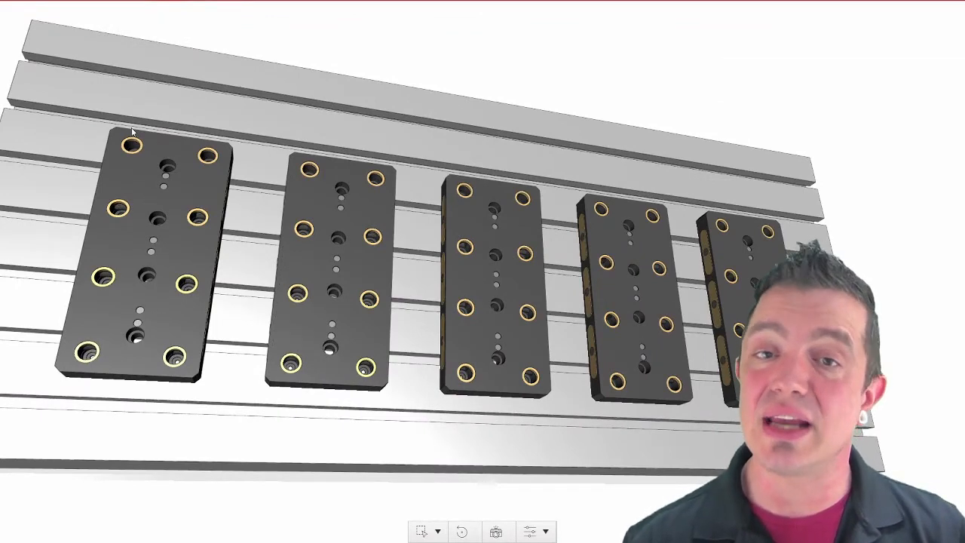
mouse_move(172, 172)
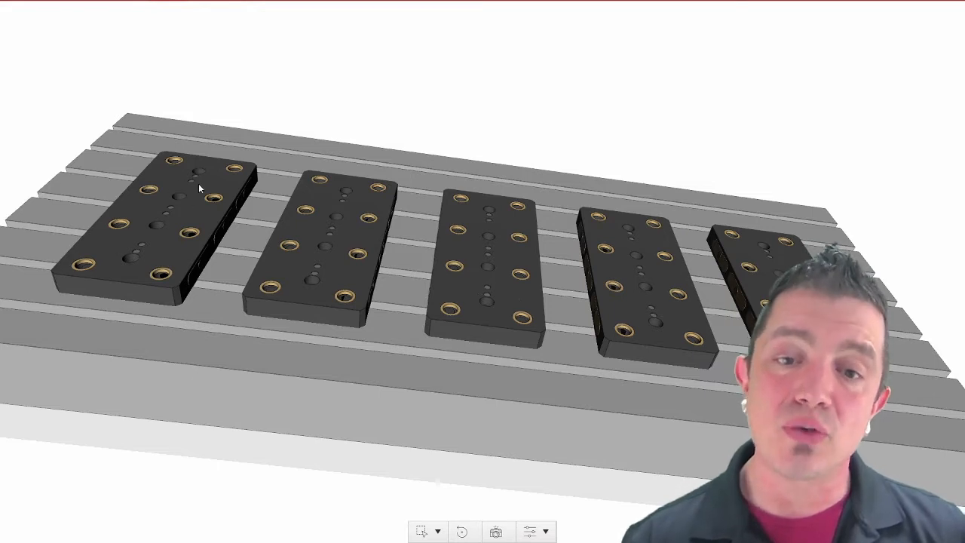
mouse_move(156, 216)
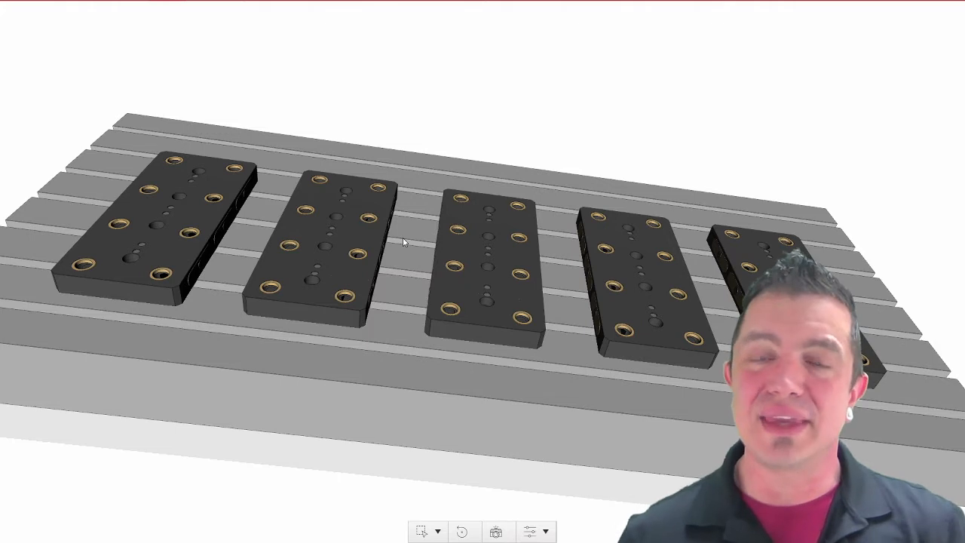
mouse_move(415, 233)
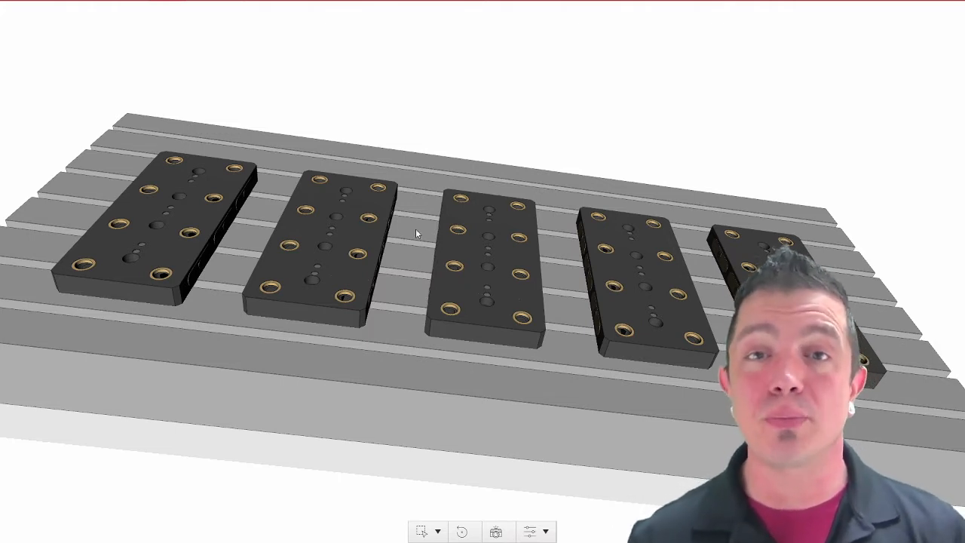
mouse_move(272, 295)
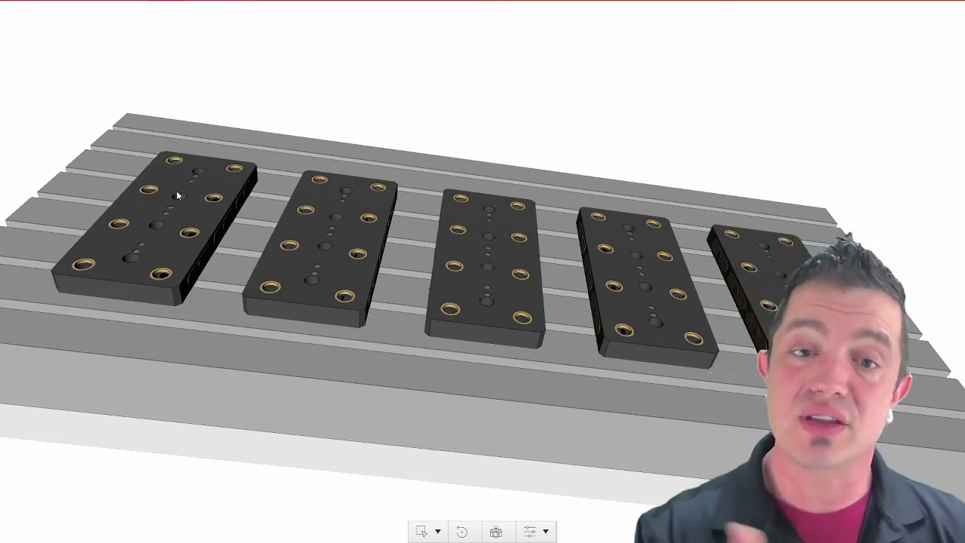
mouse_move(655, 311)
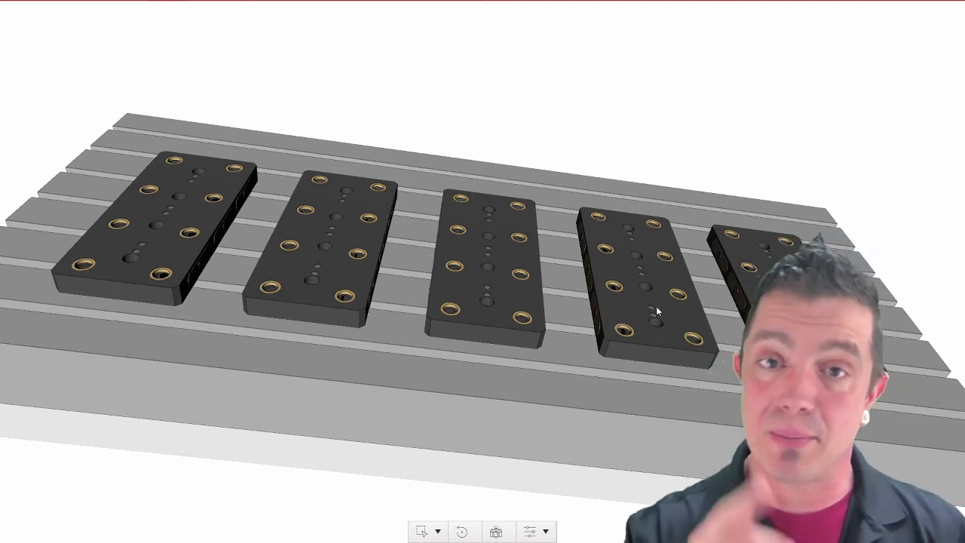